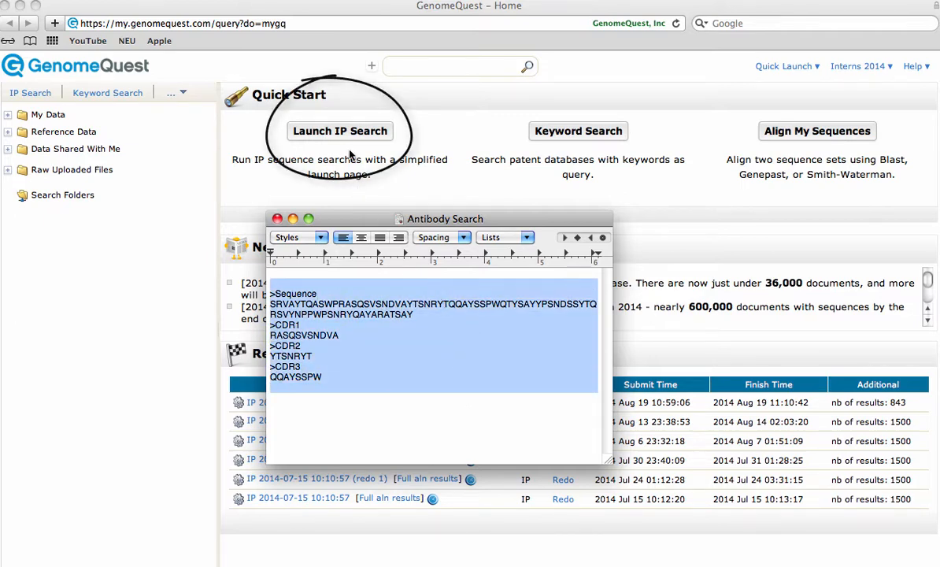
Step: Launch a new IP search with the antibody sequence and CDR1–3 as a protein query
{"action": "left_click", "coordinate": [339, 131]}
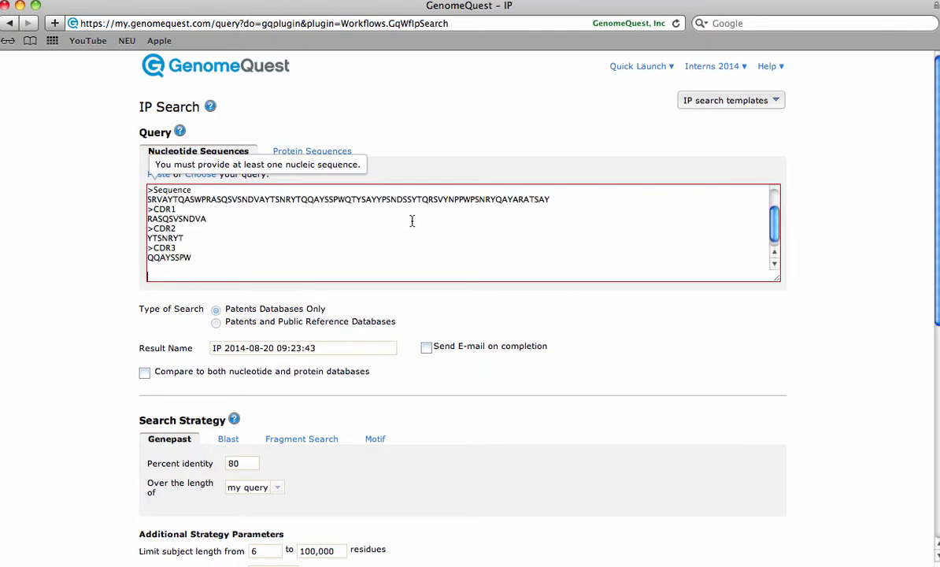
{"action": "left_click", "coordinate": [312, 151]}
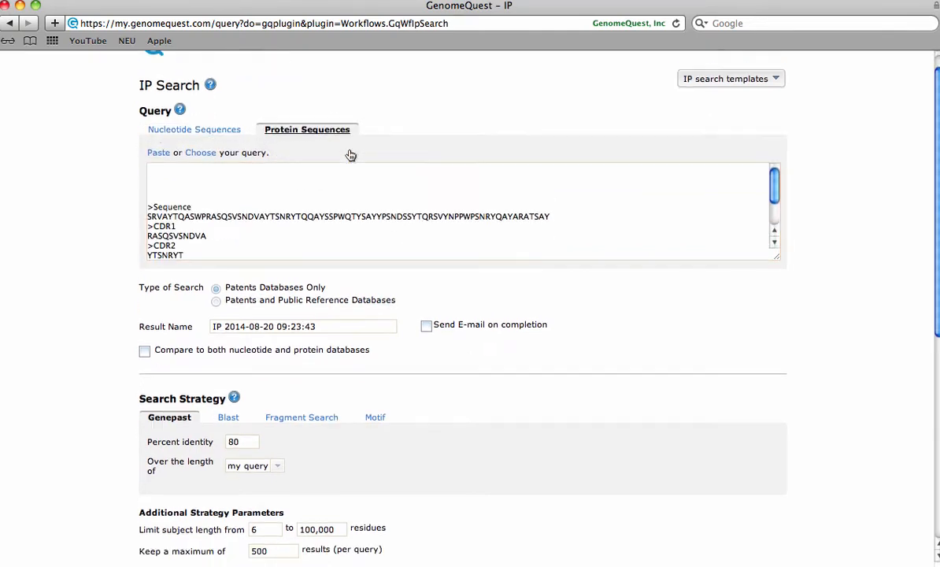
{"action": "scroll", "scroll_direction": "down", "scroll_amount": 3}
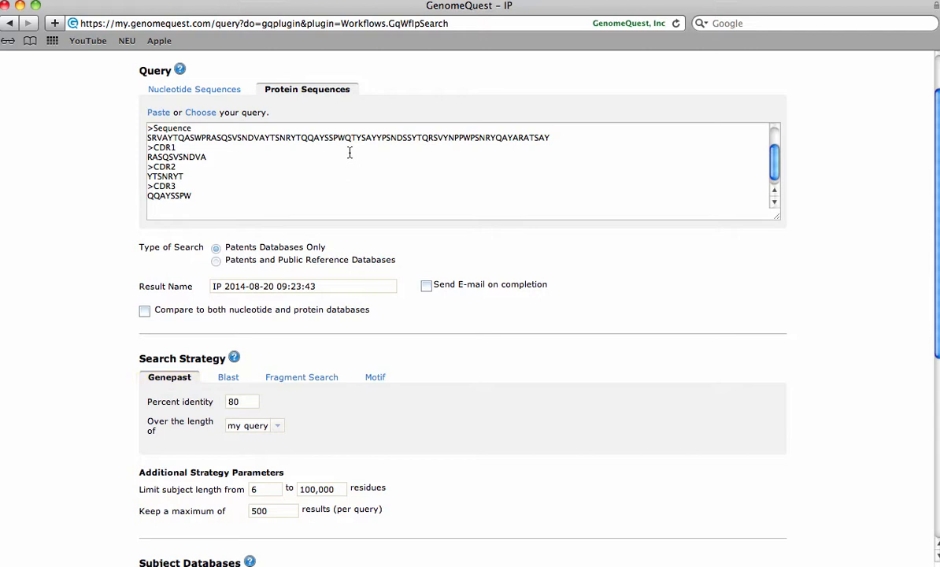
Step: Set minimum subject length 5, keep up to 100,000 results, and search protein patents
{"action": "left_click", "coordinate": [265, 489]}
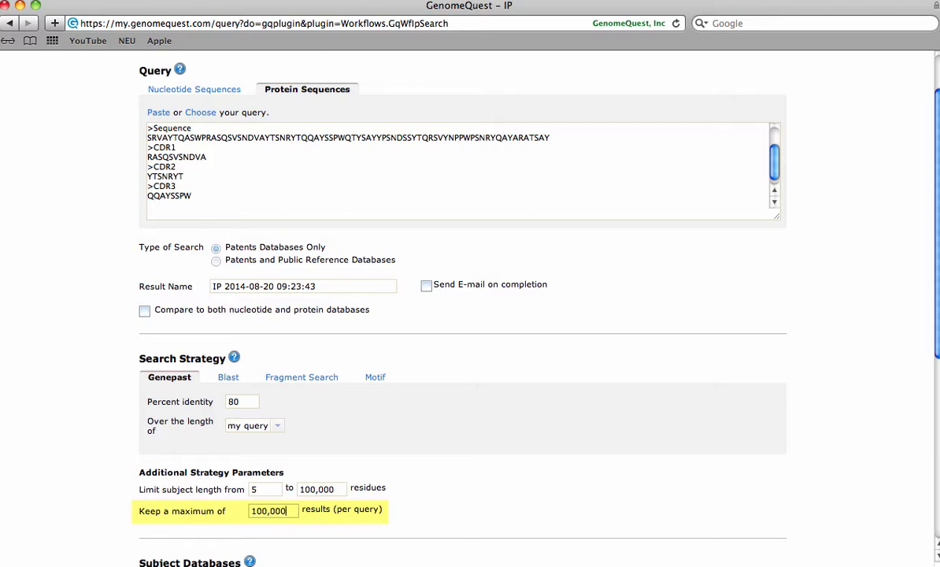
{"action": "scroll", "scroll_direction": "down", "scroll_amount": 3}
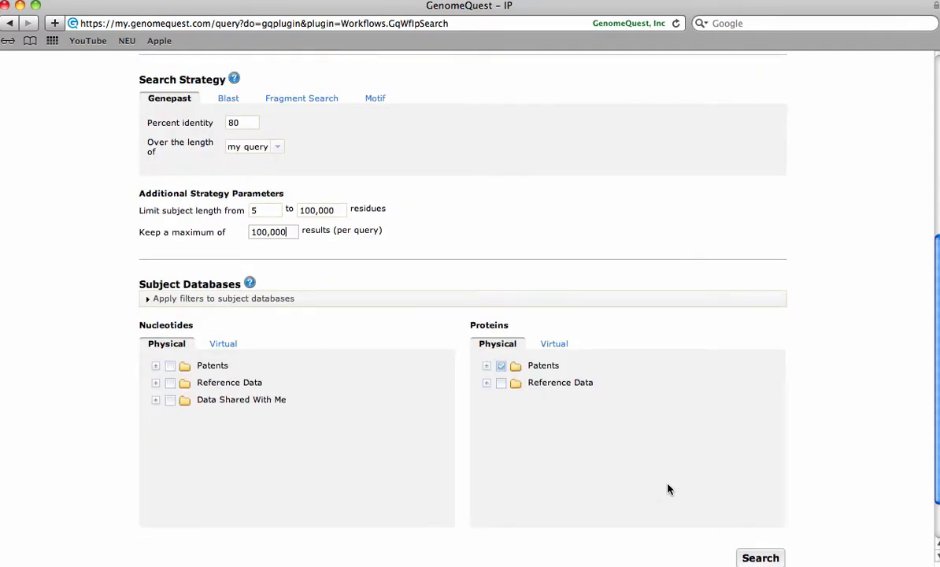
{"action": "left_click", "coordinate": [759, 557]}
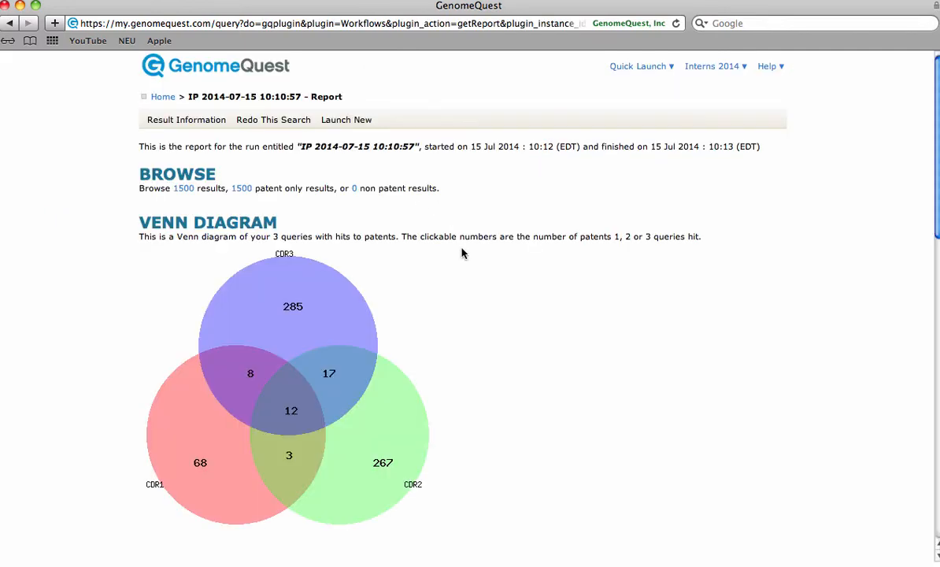
{"action": "scroll", "scroll_direction": "down", "scroll_amount": 3}
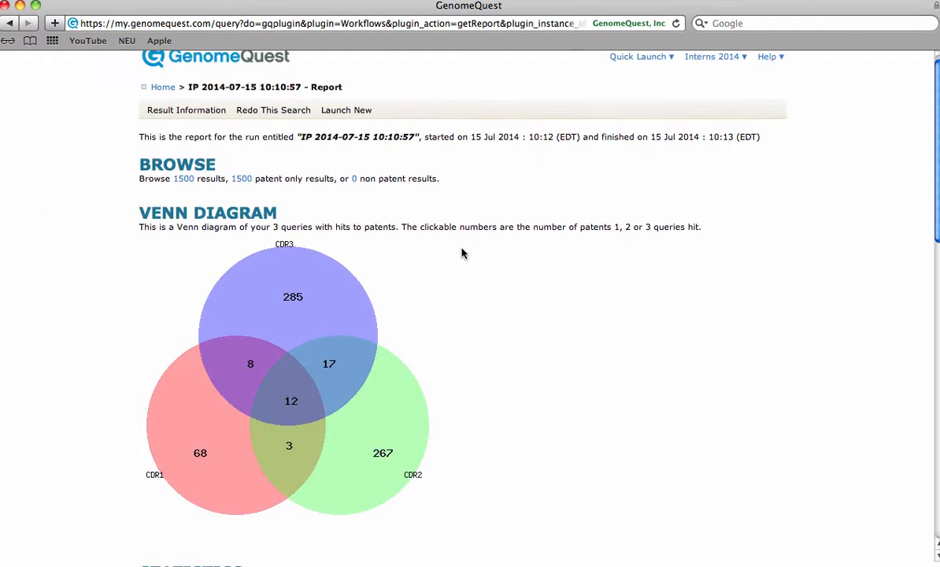
{"action": "scroll", "scroll_direction": "down", "scroll_amount": 3}
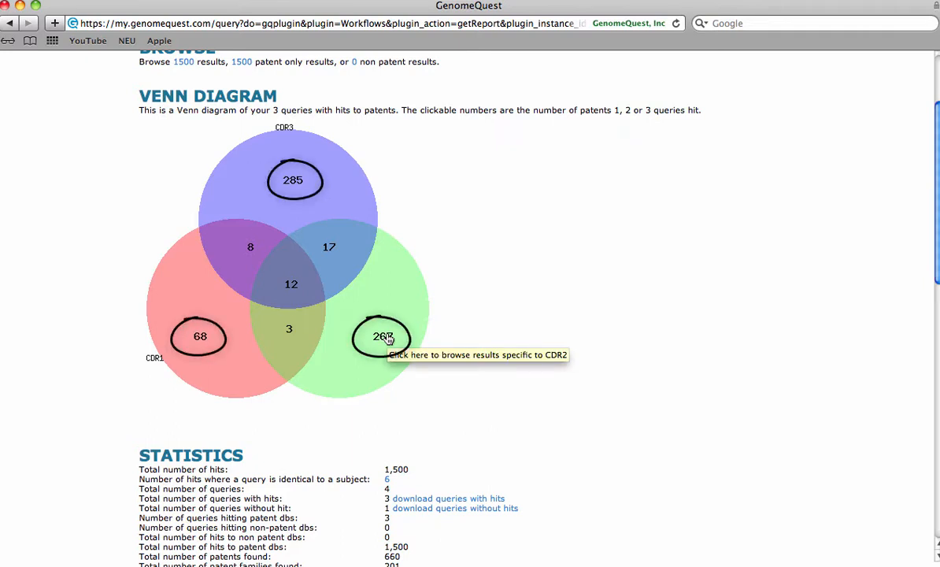
{"action": "mouse_move", "coordinate": [481, 330]}
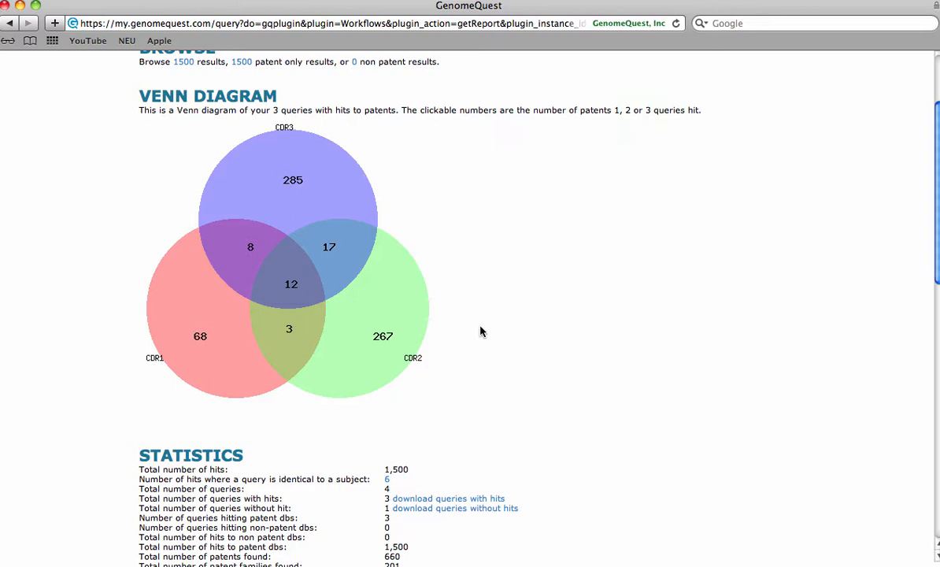
{"action": "scroll", "scroll_direction": "up", "scroll_amount": 3}
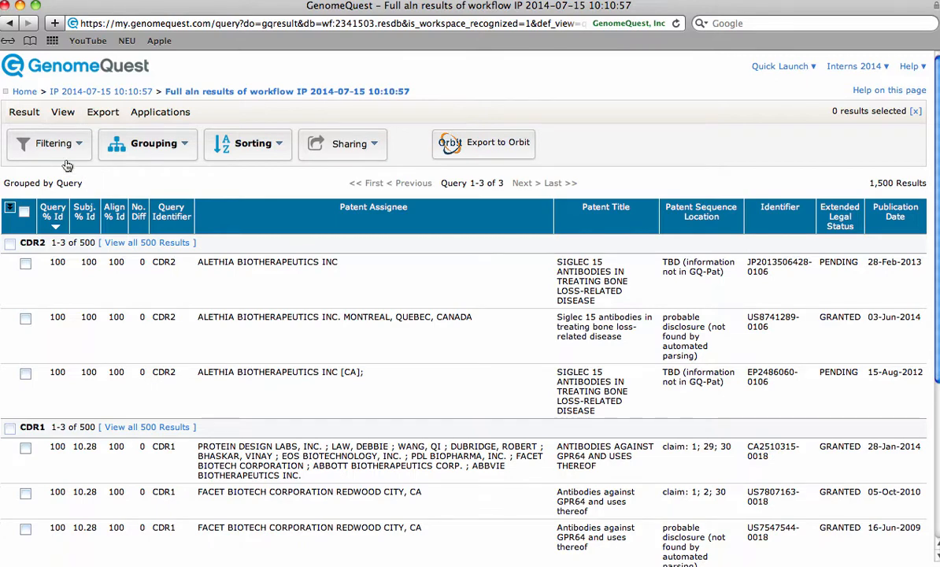
Step: Start a Full aln results filter requiring all conditions and choose the first condition's field
{"action": "left_click", "coordinate": [52, 143]}
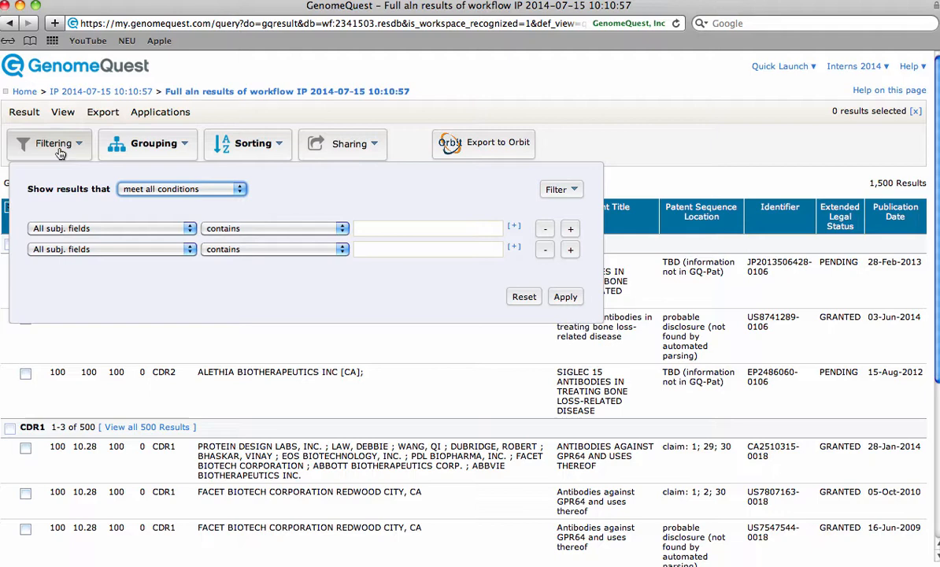
{"action": "mouse_move", "coordinate": [160, 206]}
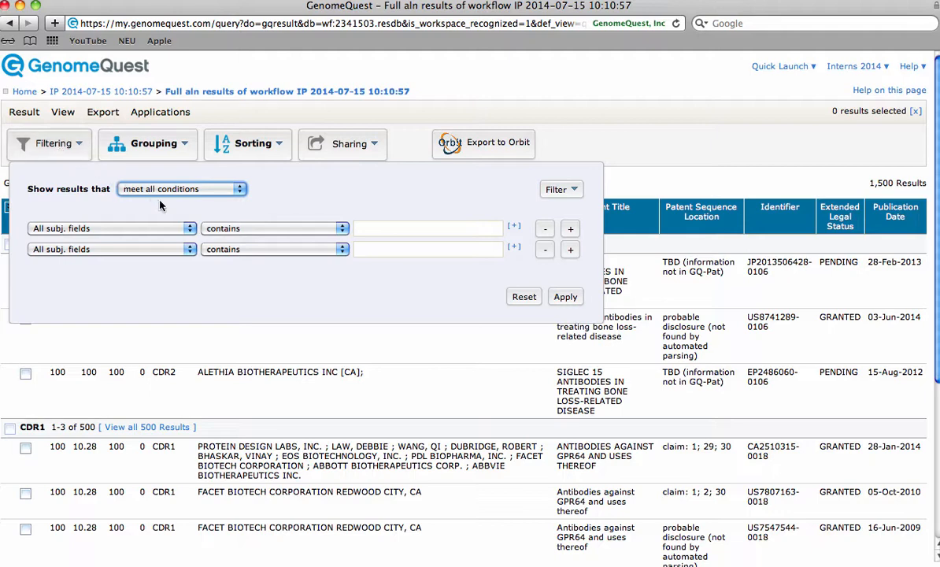
{"action": "left_click", "coordinate": [181, 189]}
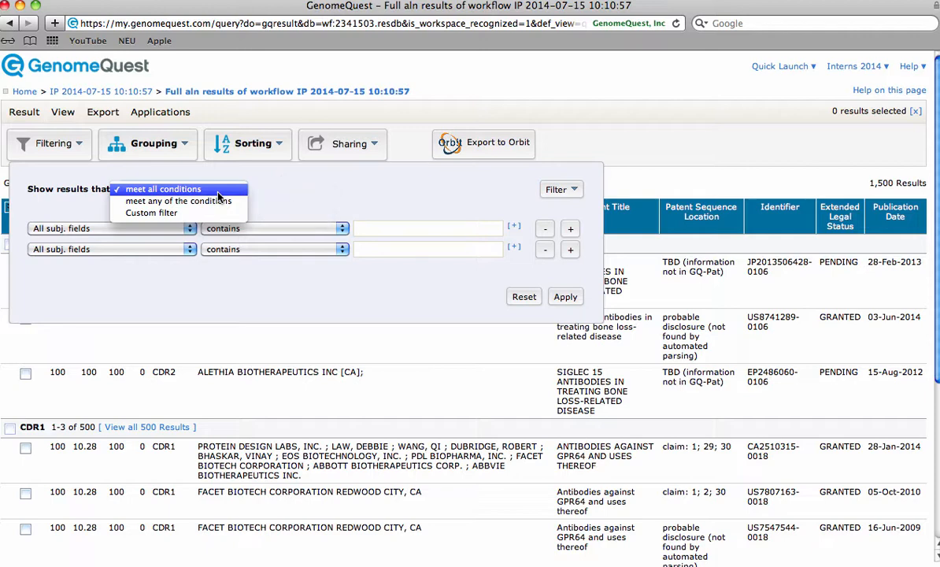
{"action": "left_click", "coordinate": [163, 188]}
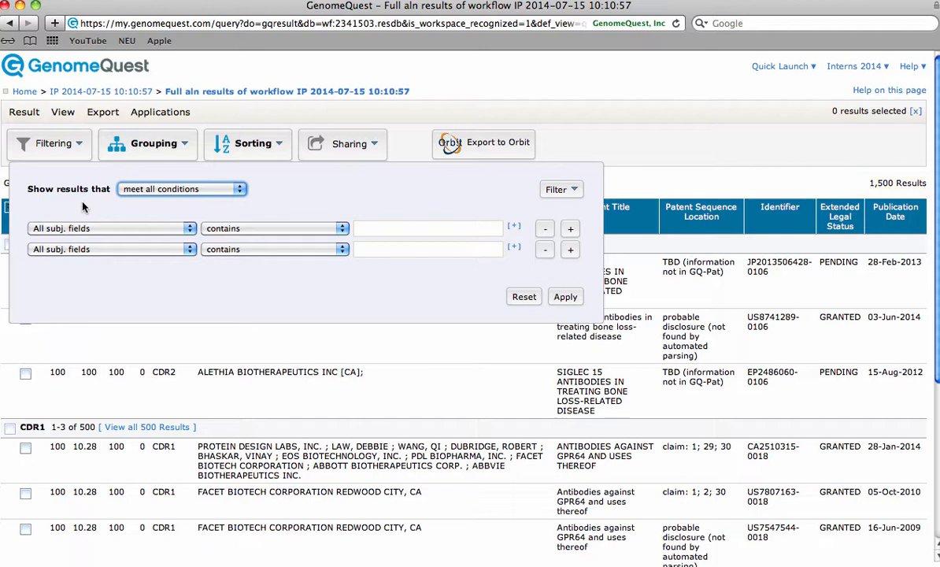
{"action": "left_click", "coordinate": [110, 228]}
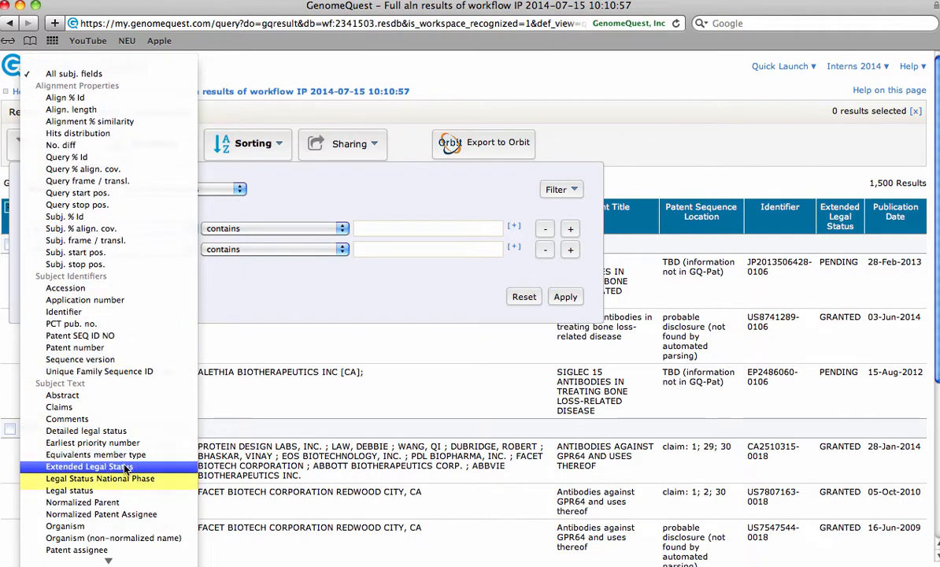
Step: Add the condition Legal Status National Phase contains 'granted'
{"action": "left_click", "coordinate": [100, 479]}
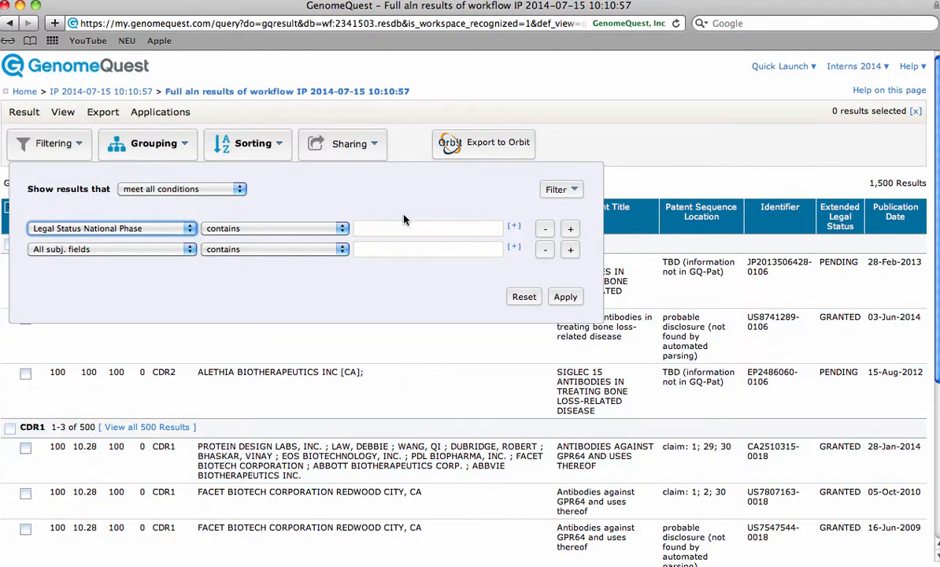
{"action": "type", "text": "gran"}
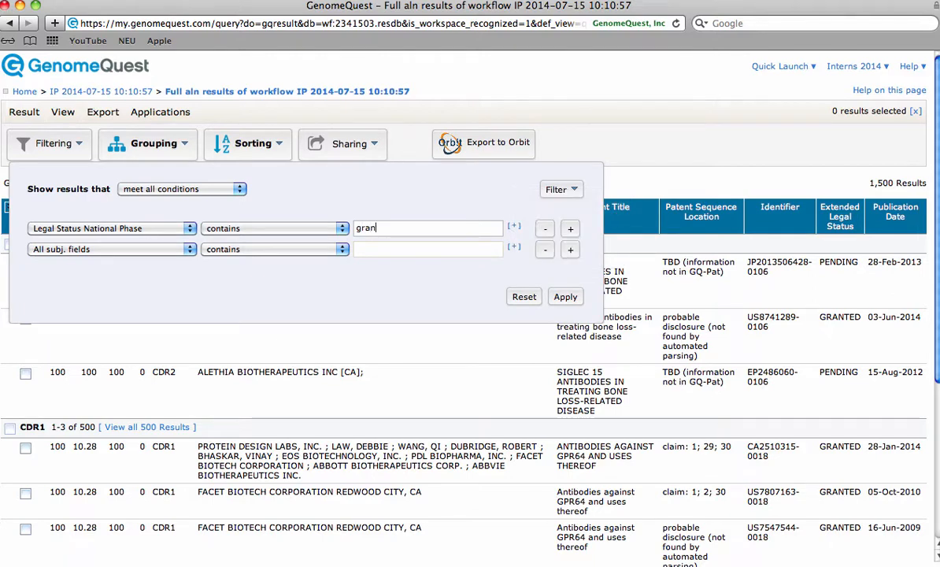
{"action": "type", "text": "ted"}
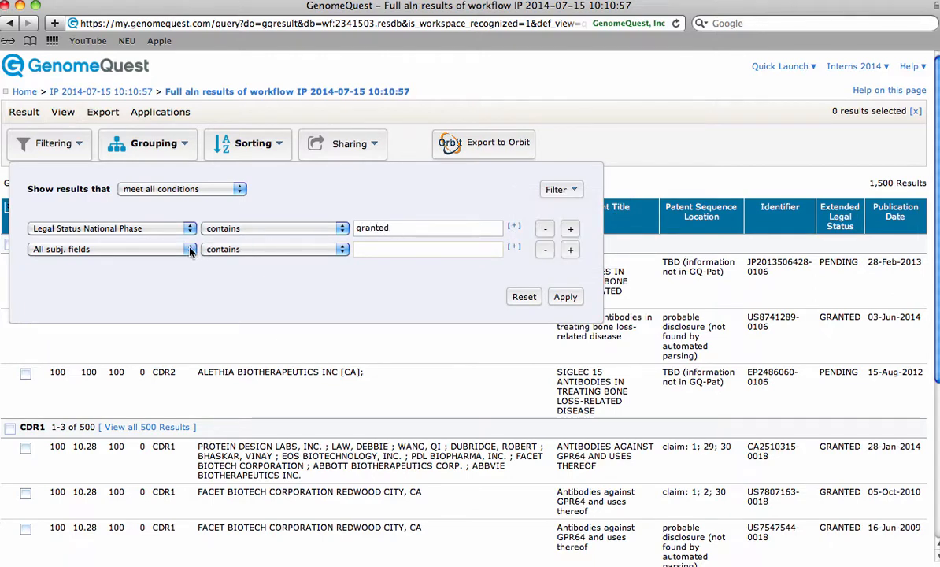
Step: Add Query % Id greater than or equal to 90, keeping 'meet all conditions'
{"action": "left_click", "coordinate": [189, 249]}
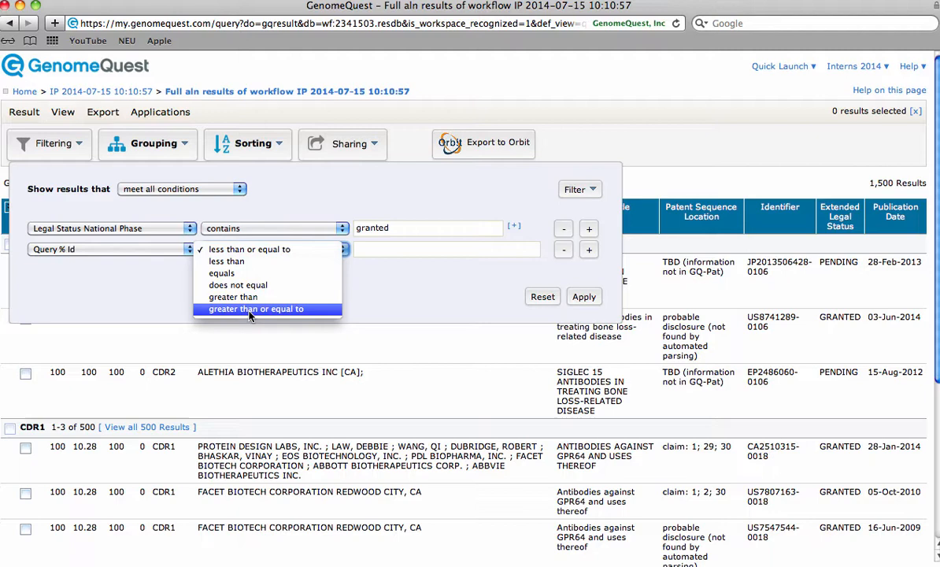
{"action": "left_click", "coordinate": [256, 308]}
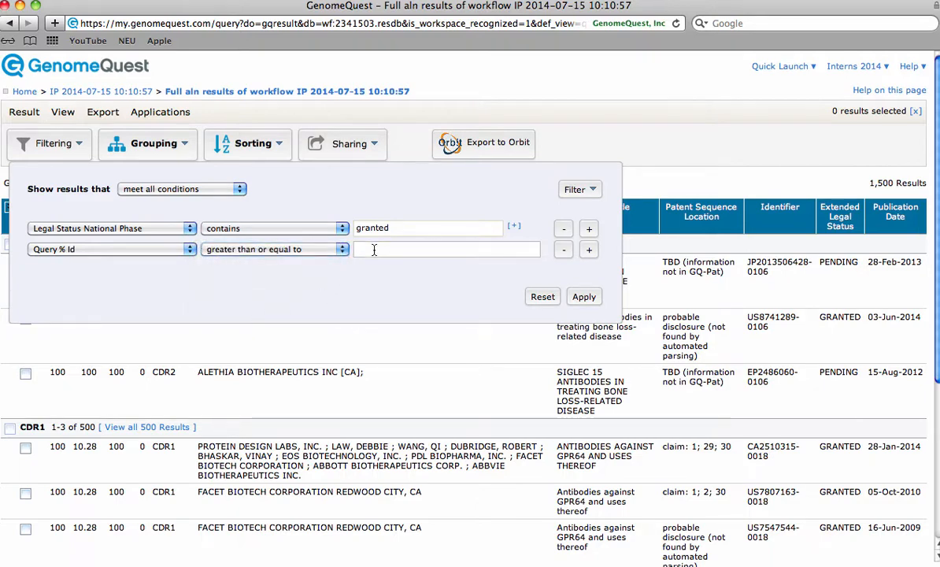
{"action": "type", "text": "90"}
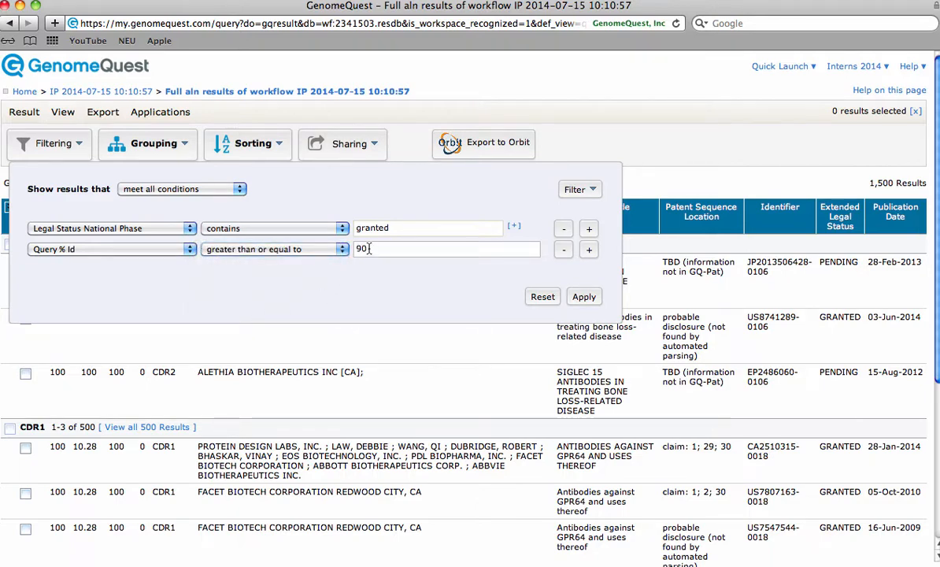
{"action": "left_click", "coordinate": [181, 189]}
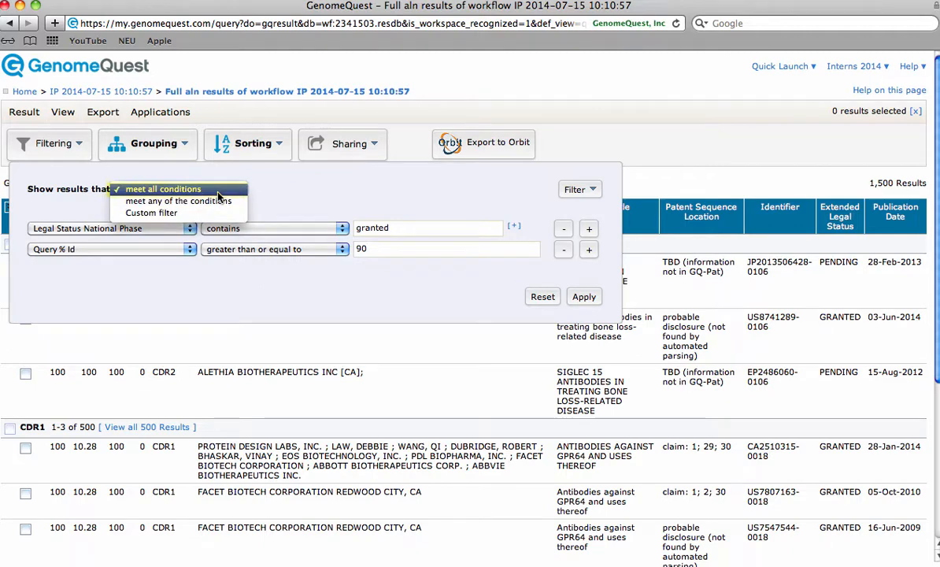
{"action": "left_click", "coordinate": [163, 188]}
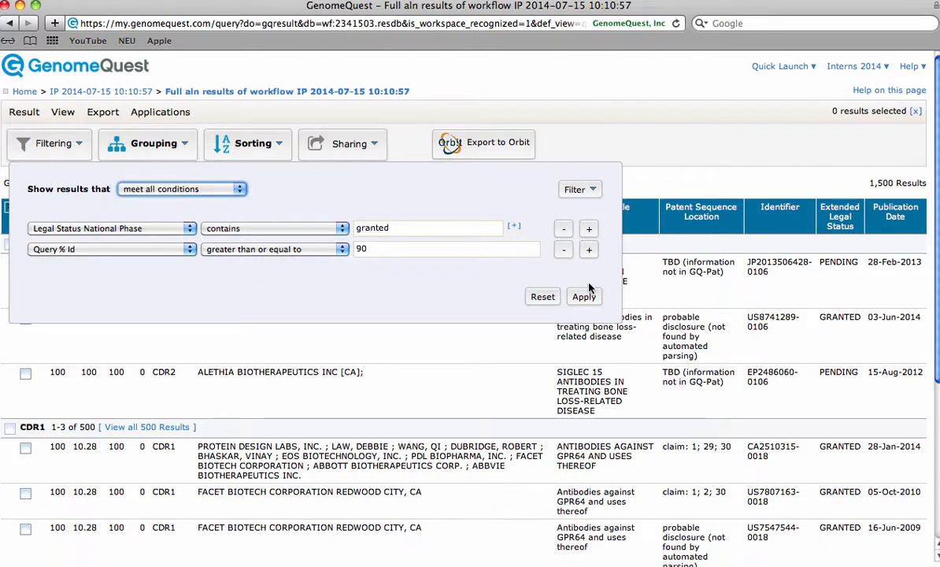
Step: Apply the filter to leave 311 hits and bring up the Grouping options
{"action": "left_click", "coordinate": [583, 296]}
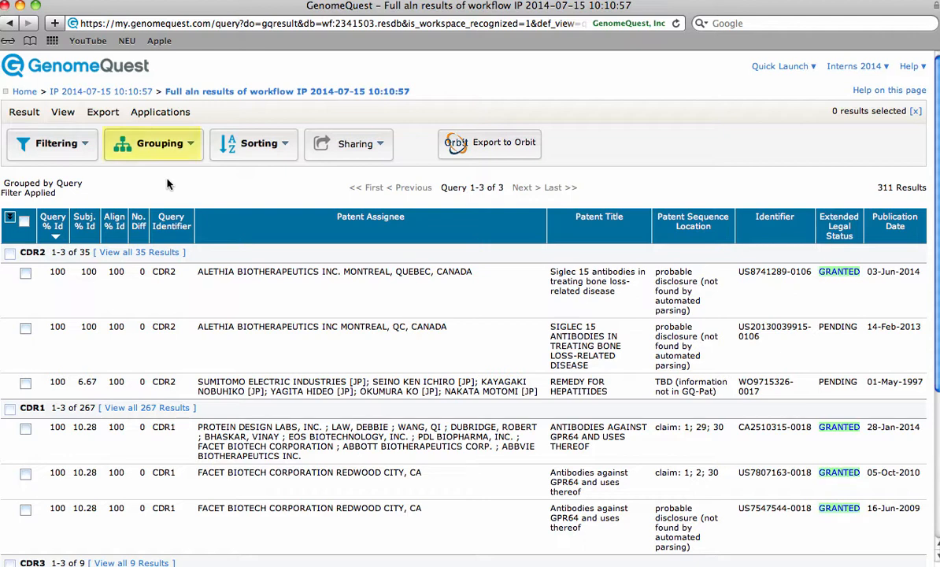
{"action": "left_click", "coordinate": [153, 143]}
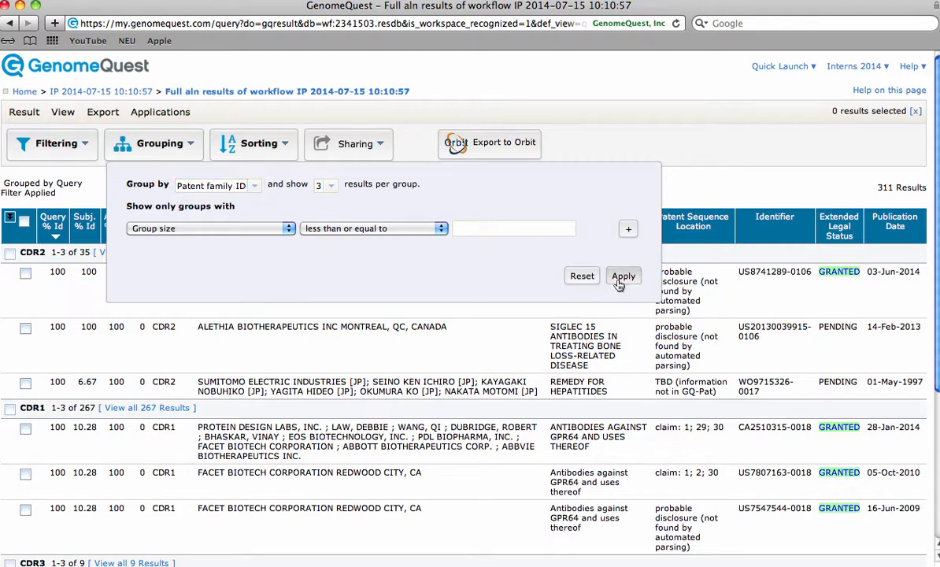
Step: Group the 311 hits by patent family ID and scroll through the 17 families
{"action": "left_click", "coordinate": [623, 276]}
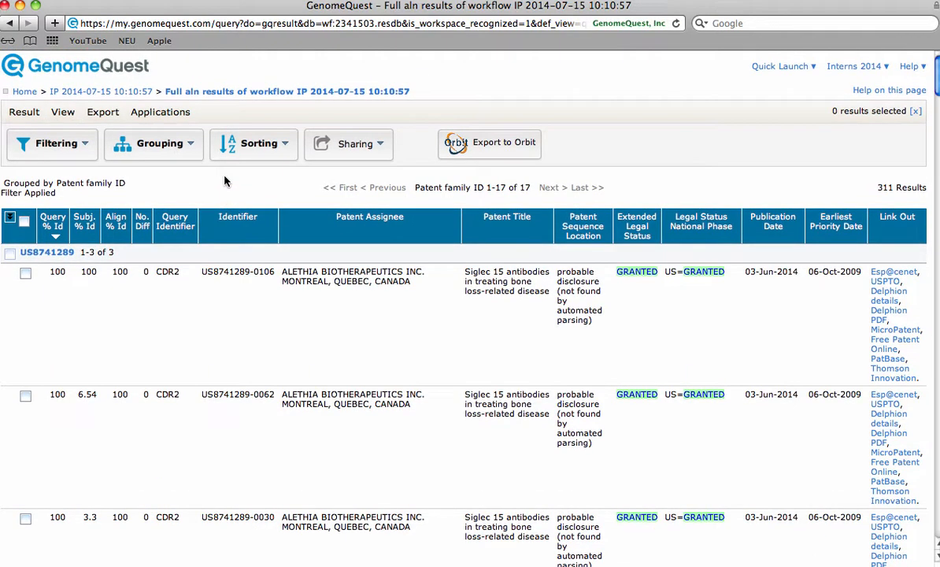
{"action": "scroll", "scroll_direction": "down", "scroll_amount": 3}
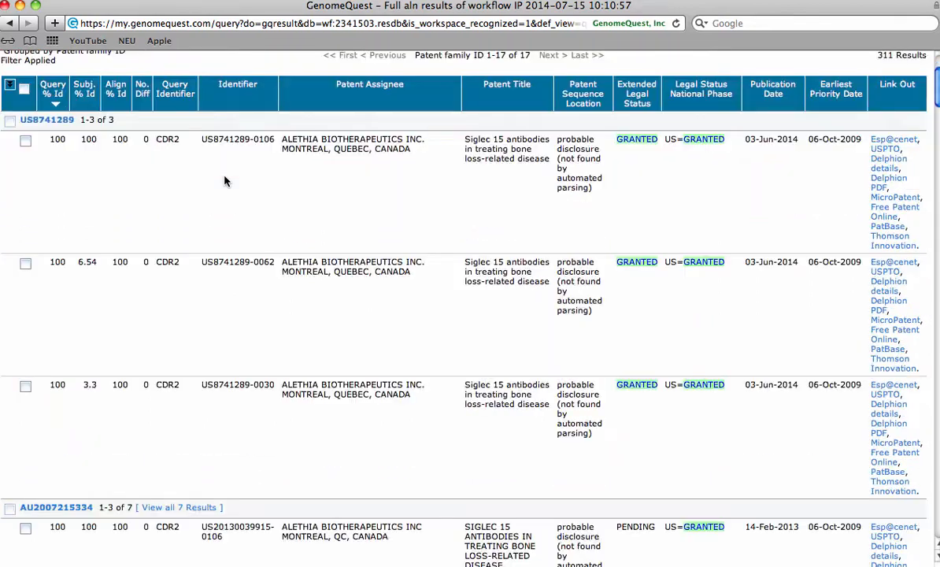
{"action": "scroll", "scroll_direction": "down", "scroll_amount": 3}
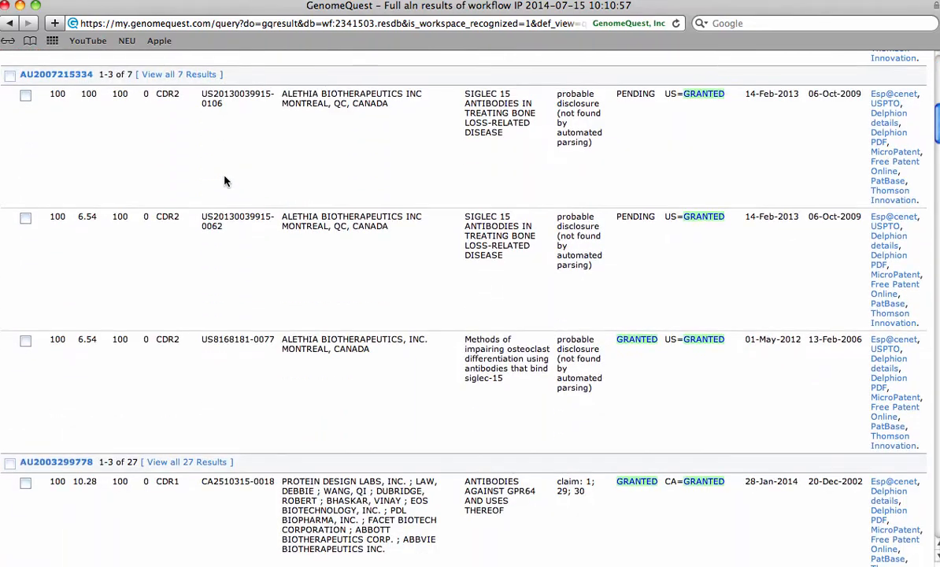